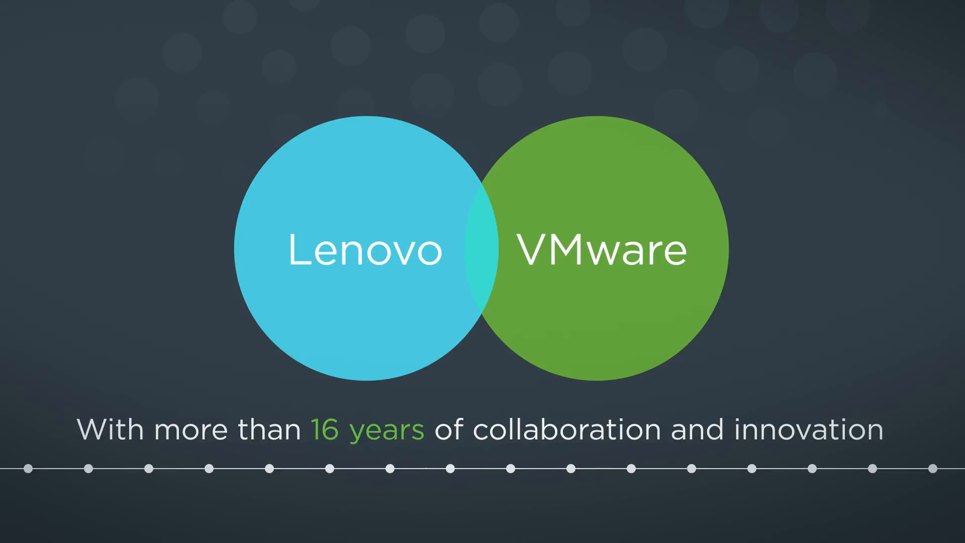
key(Right)
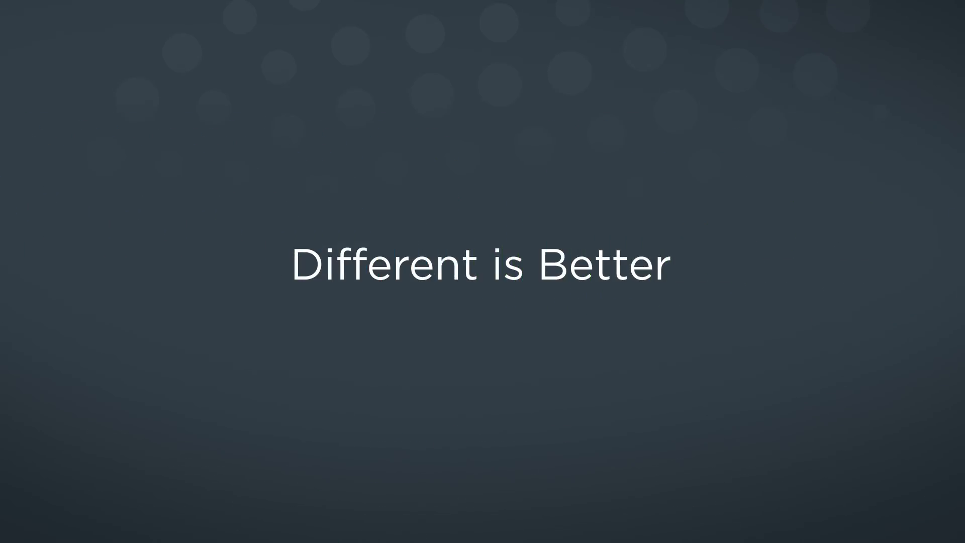